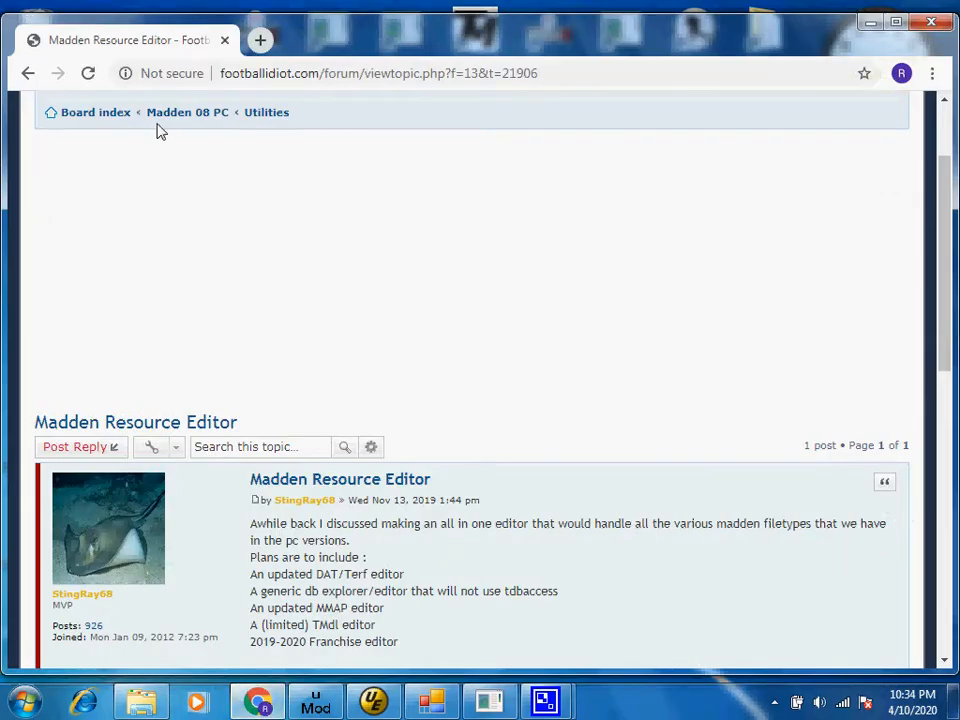
mouse_move(188, 112)
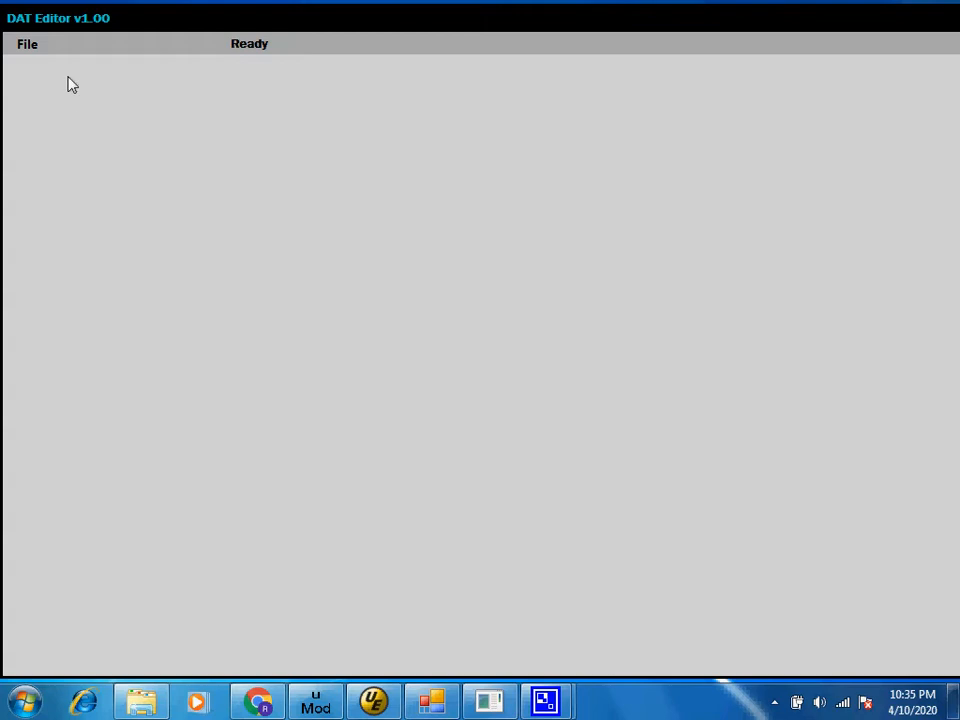
Load UIS_LIB_TEAM_LOGOS.dat from Madden08\data0, listing its 378 compressed entries
click(28, 44)
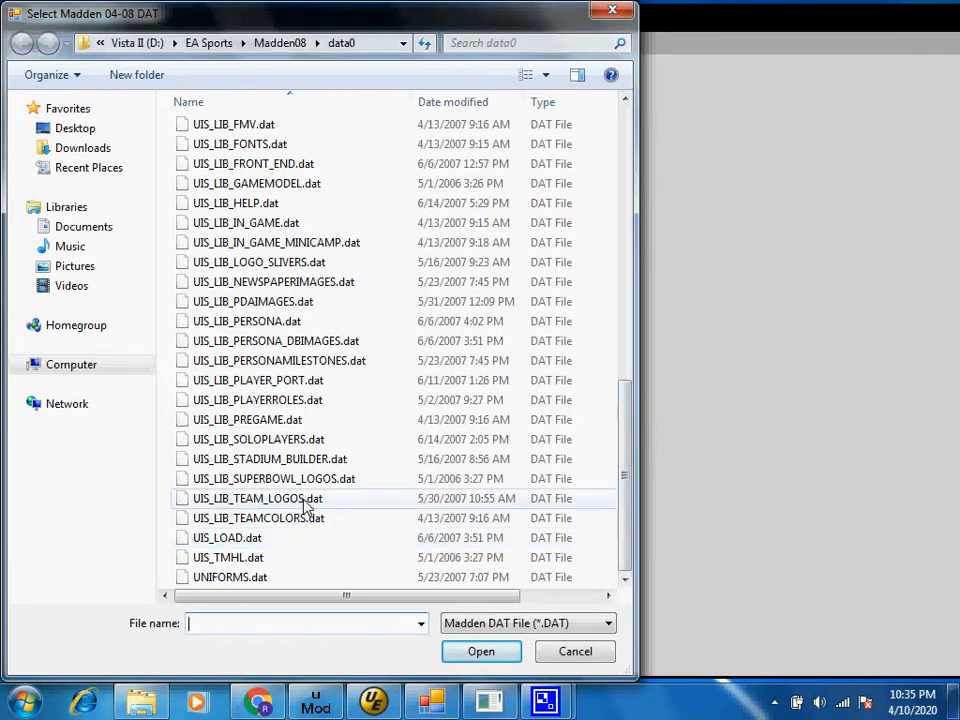
click(256, 498)
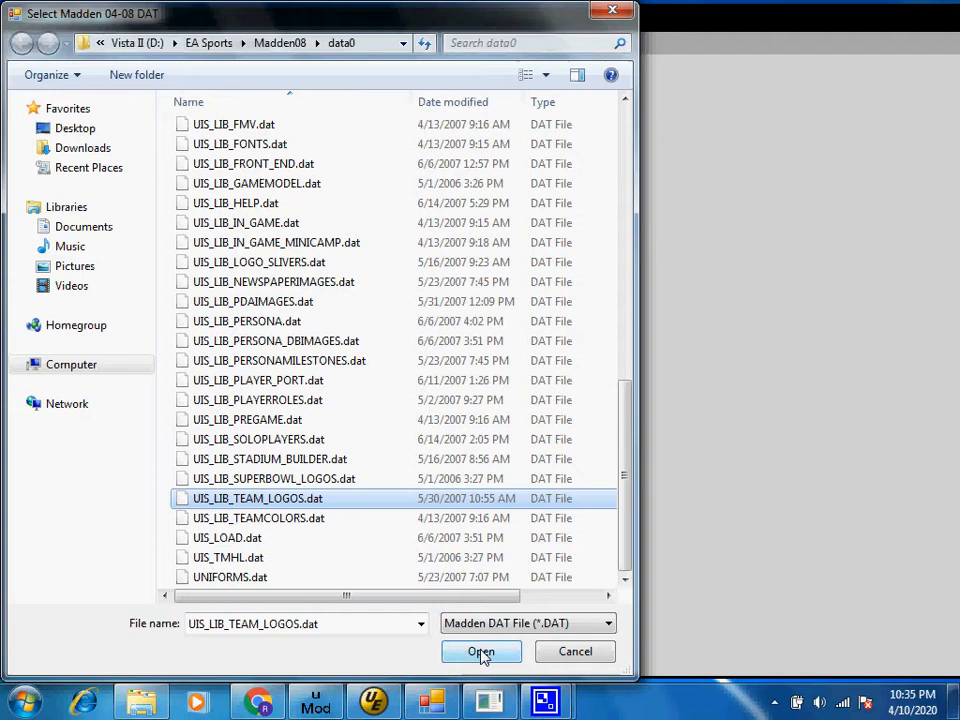
click(482, 652)
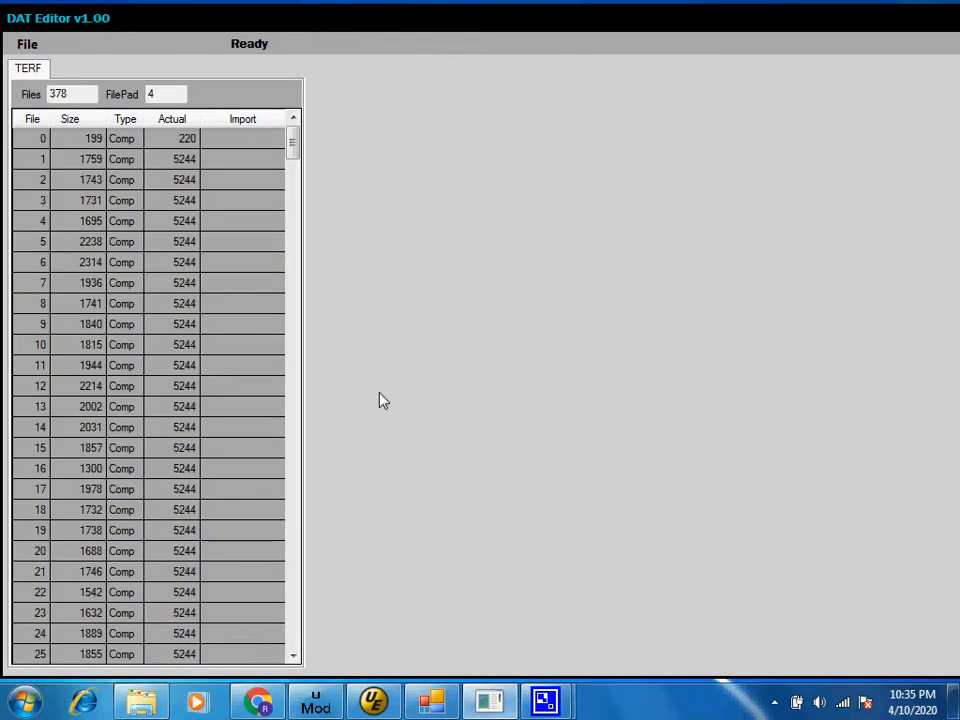
Start saving the DAT under the existing name UIS_LIB_TEAM_LOGOS.dat
click(28, 44)
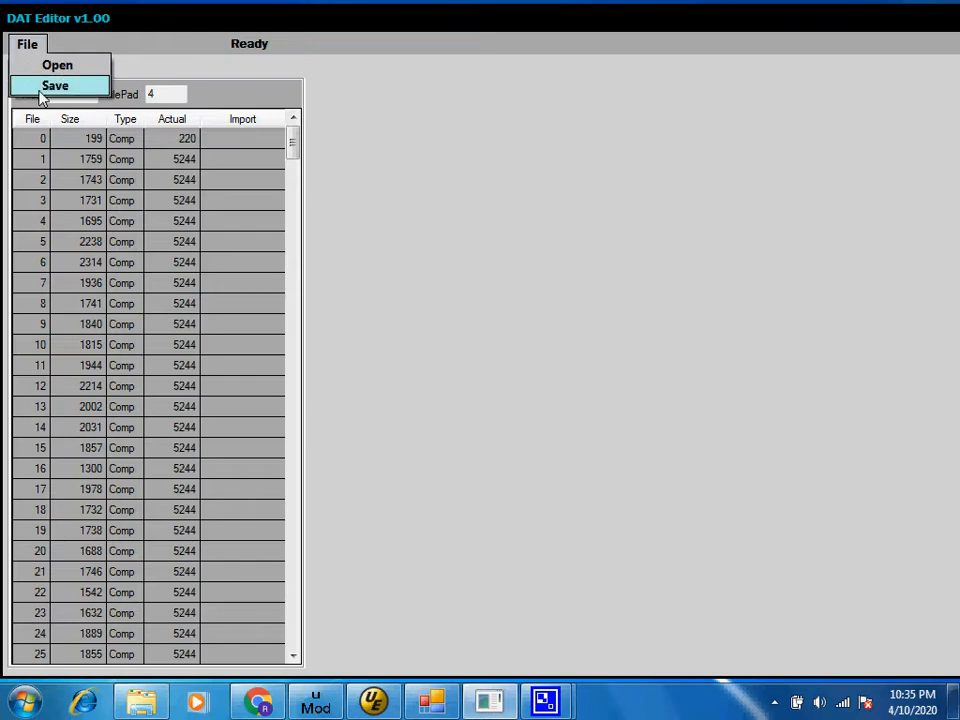
click(56, 84)
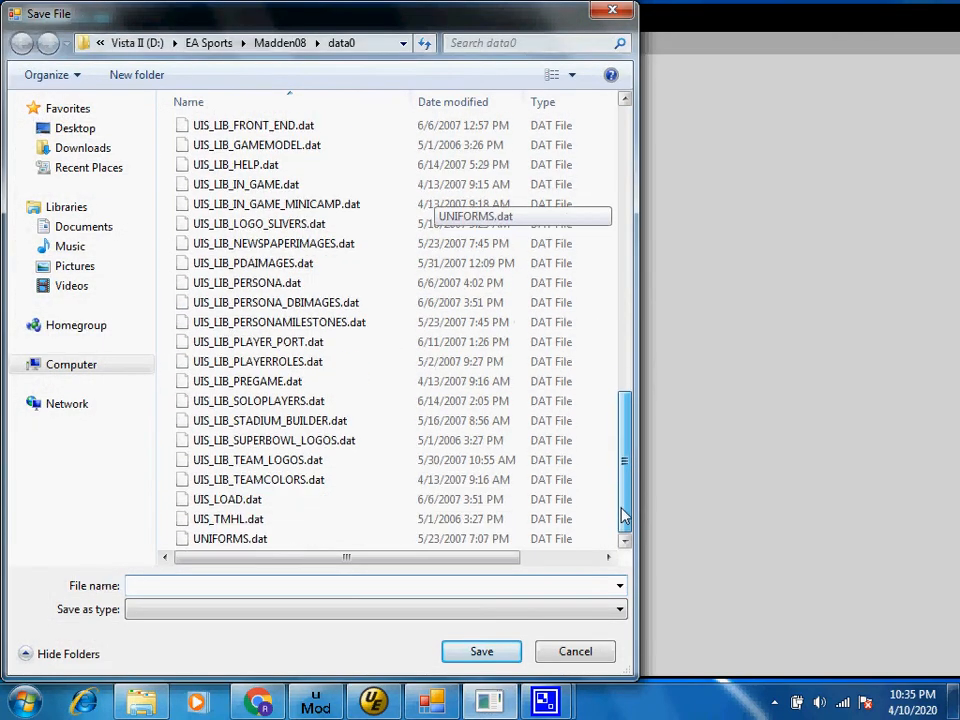
click(256, 458)
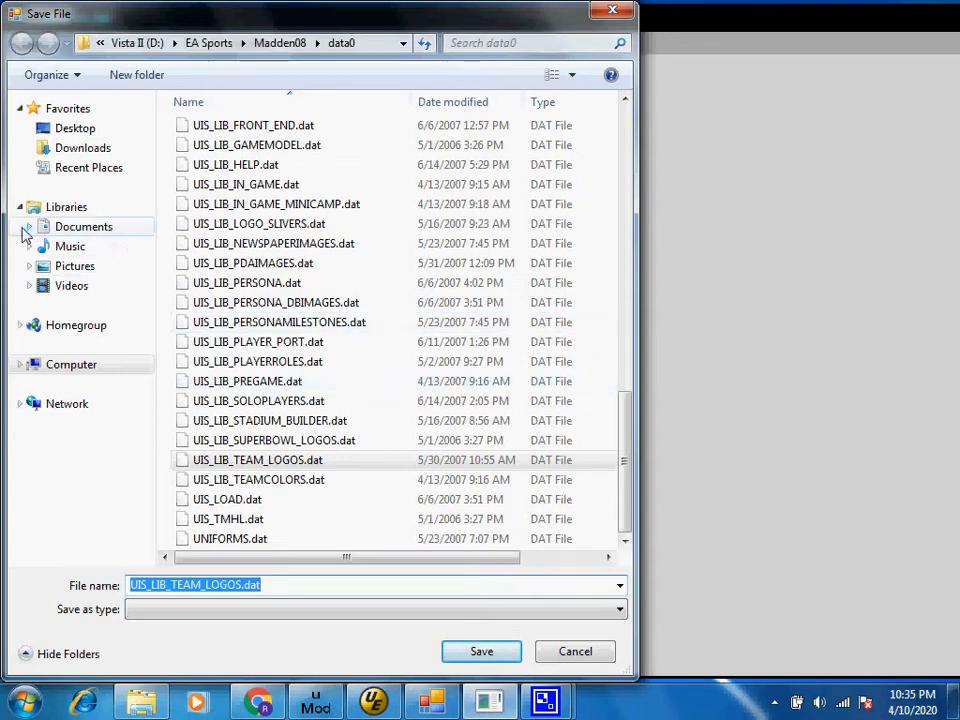
Save it into Public Documents\Madden NFL 08, replacing the existing logos file
click(28, 226)
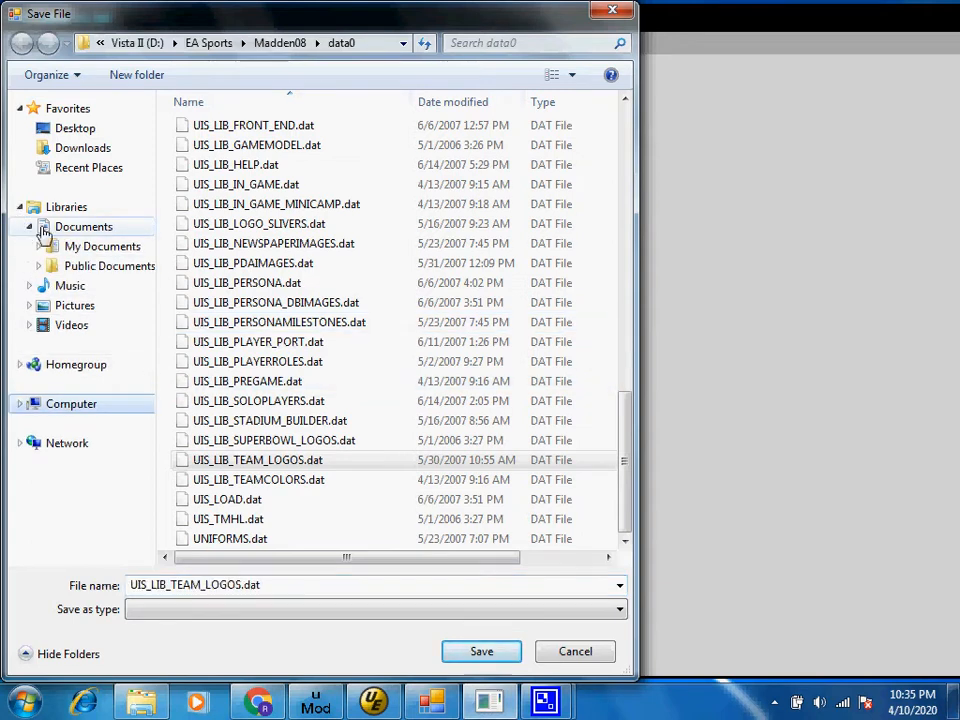
click(38, 226)
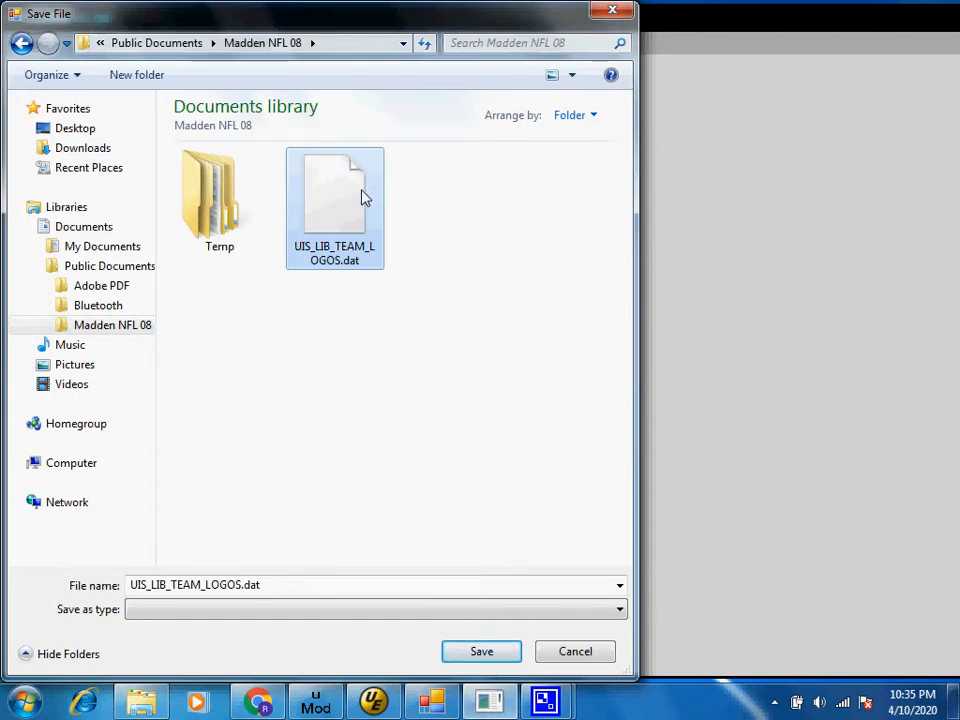
click(482, 652)
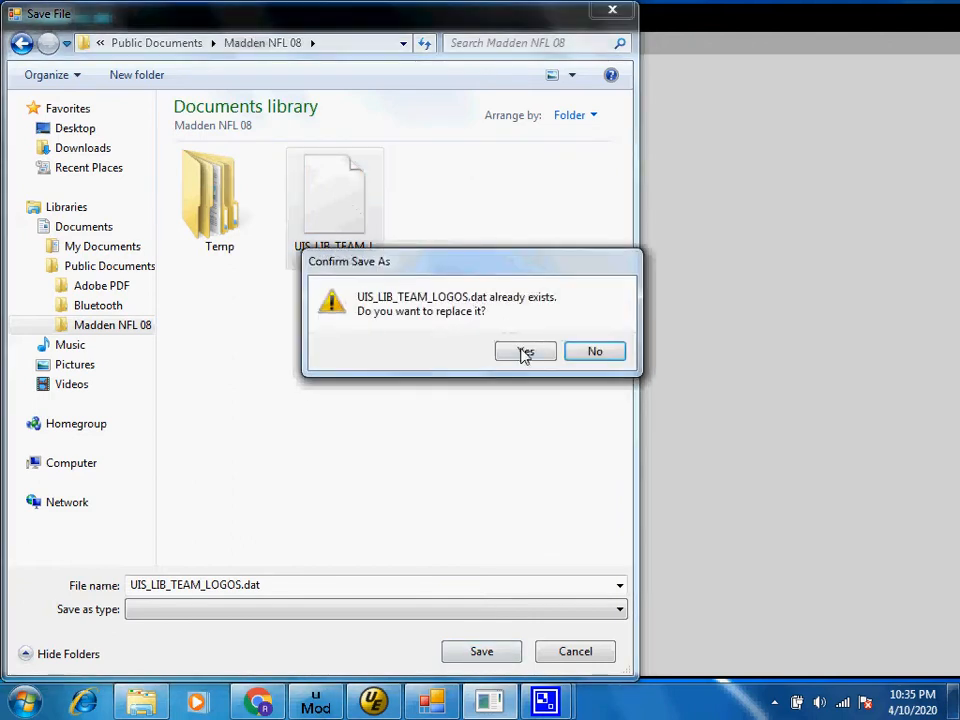
click(524, 352)
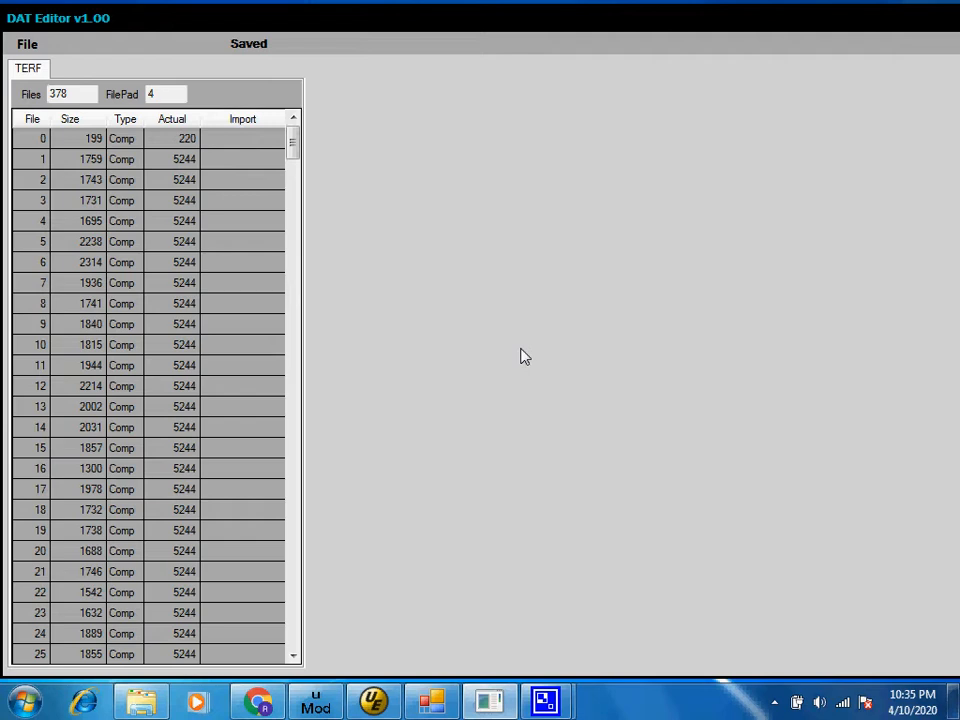
mouse_move(456, 688)
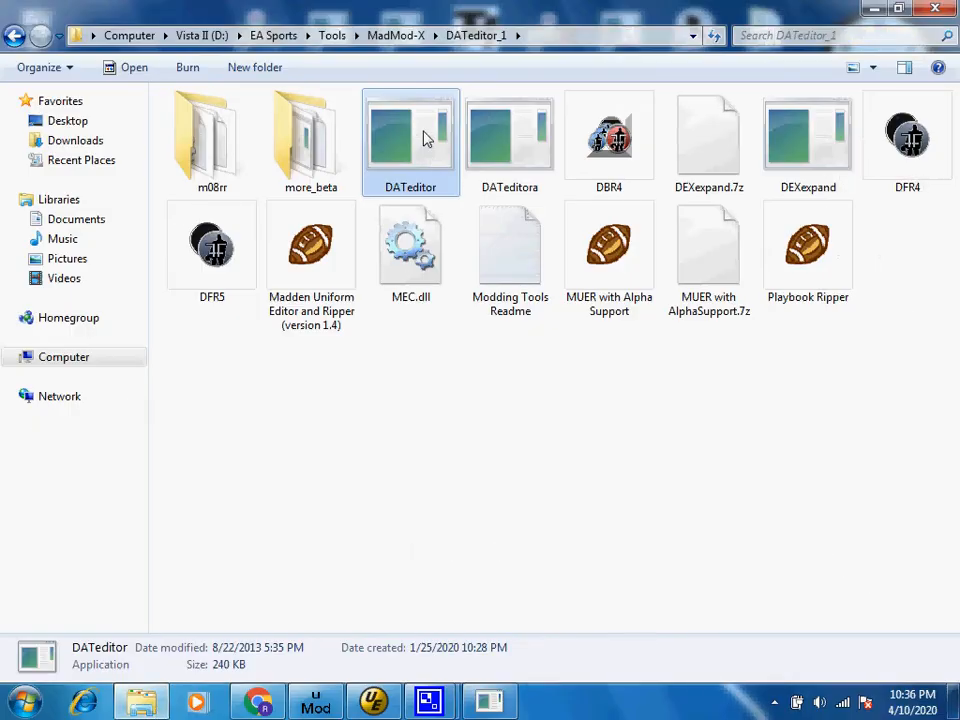
Launch Dat Editor Xtreme and step the Graphic ID from 0 to 2, the bolt logo
double_click(410, 136)
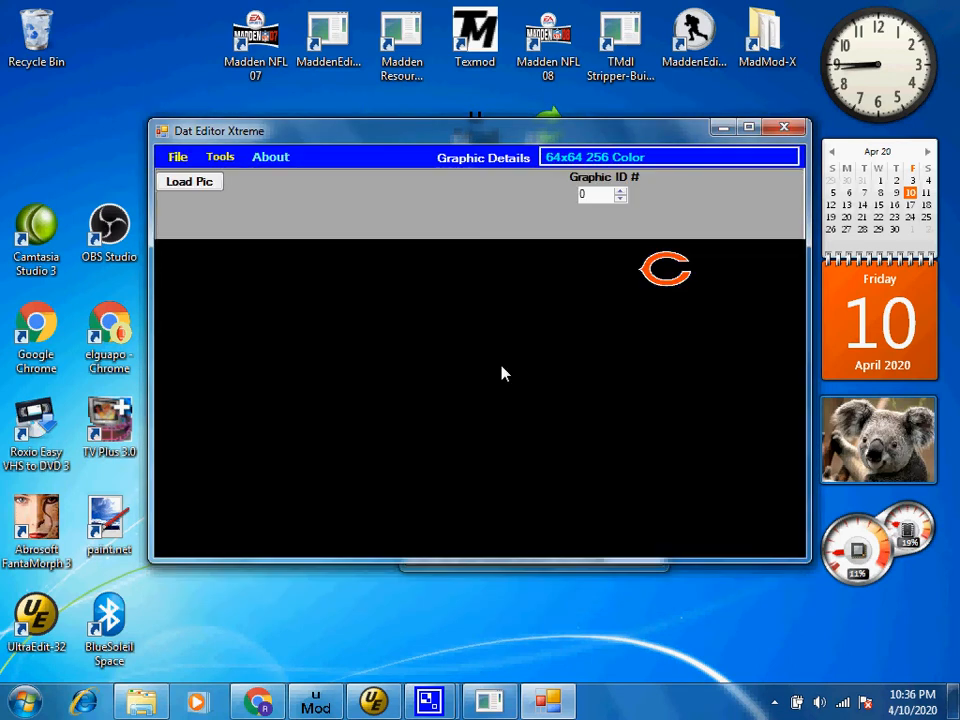
click(620, 192)
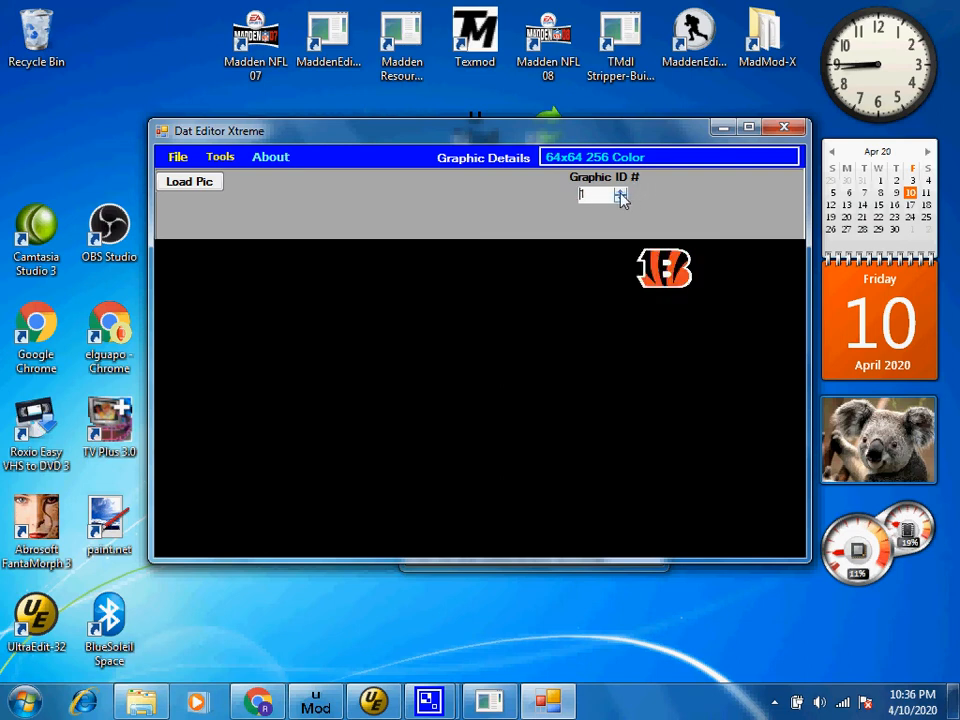
click(620, 194)
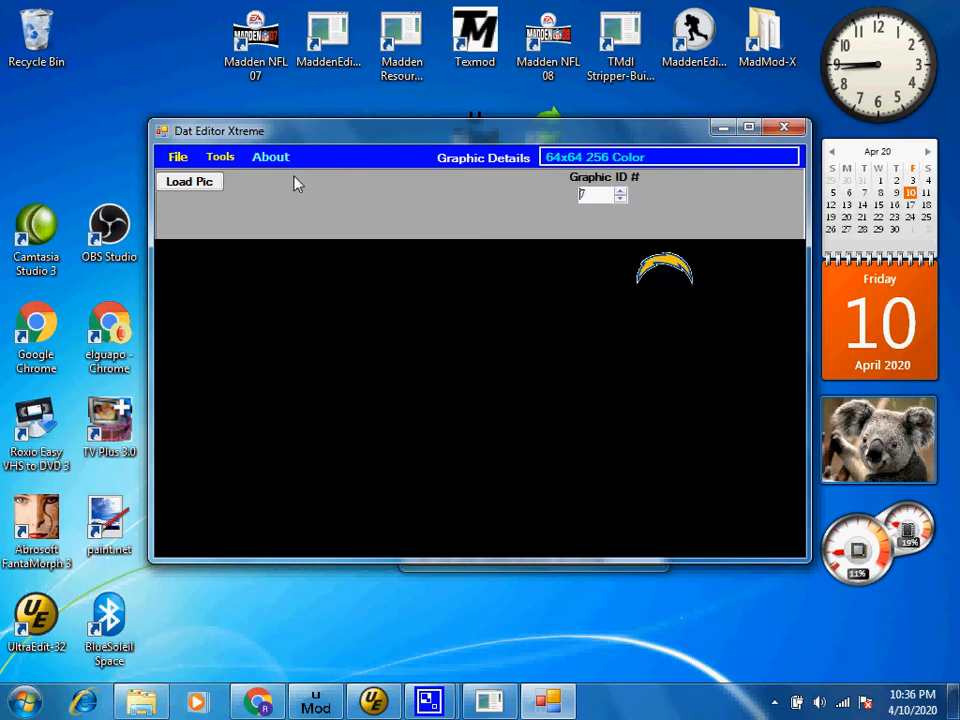
mouse_move(228, 212)
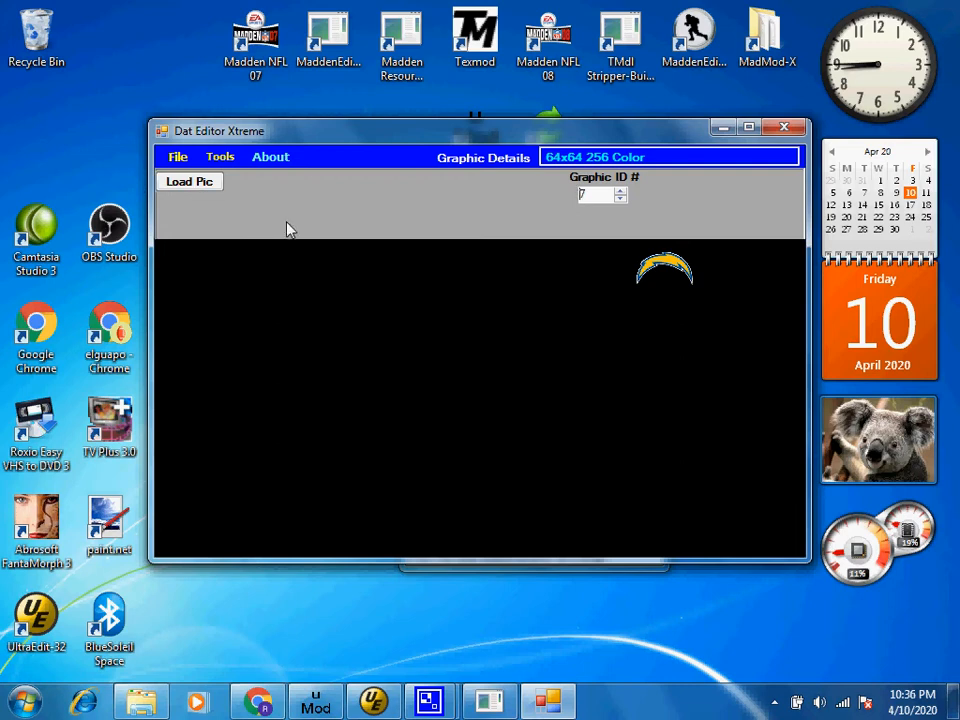
click(188, 180)
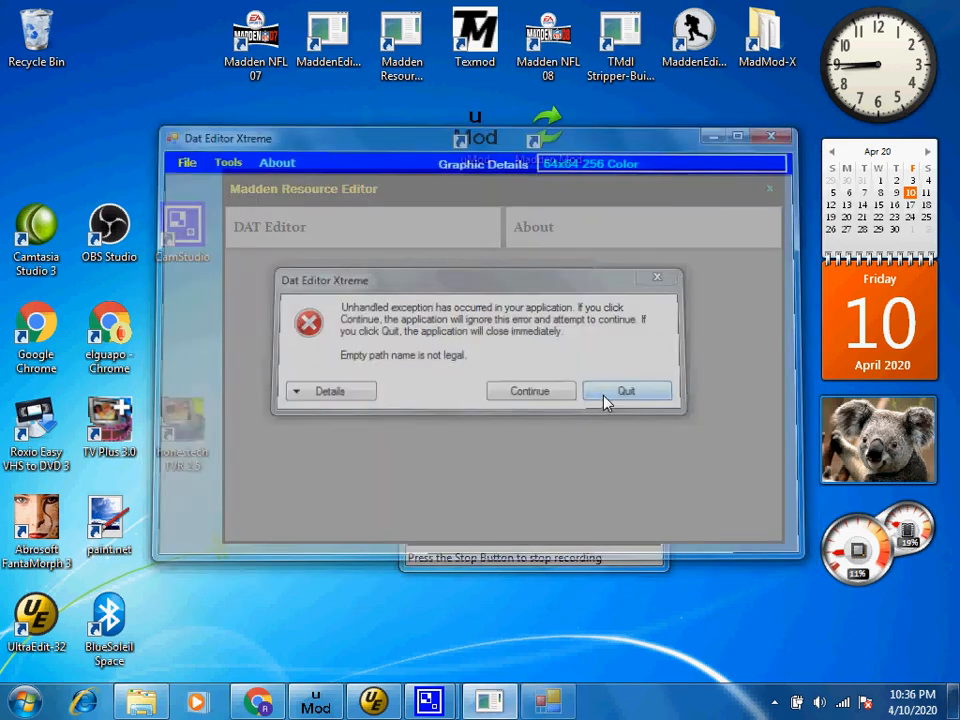
Quit the crashed Dat Editor Xtreme from its unhandled exception dialog
click(626, 390)
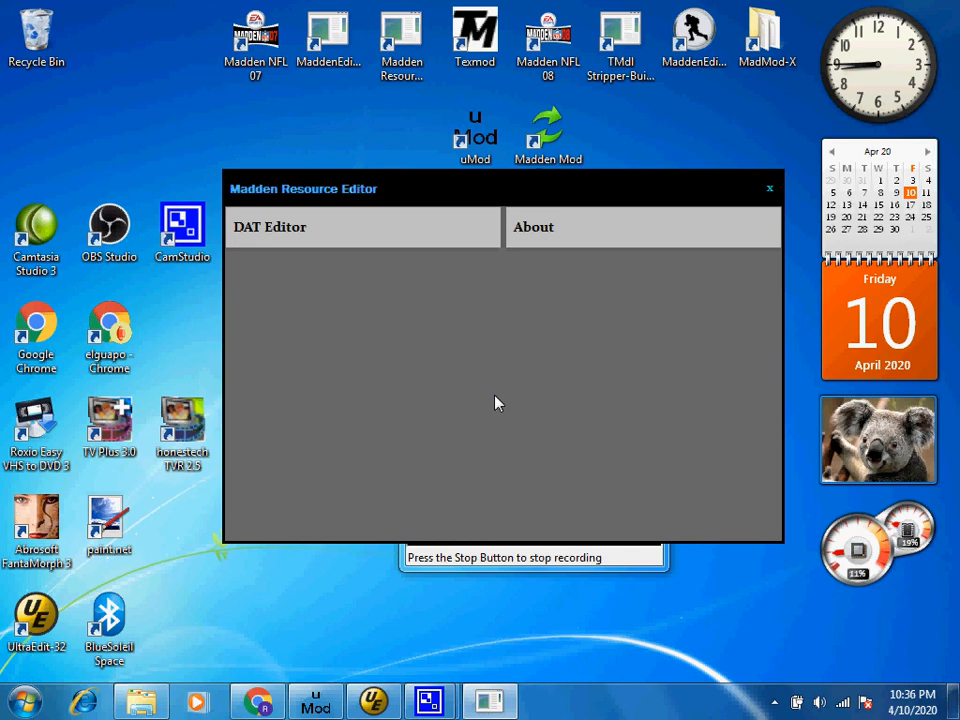